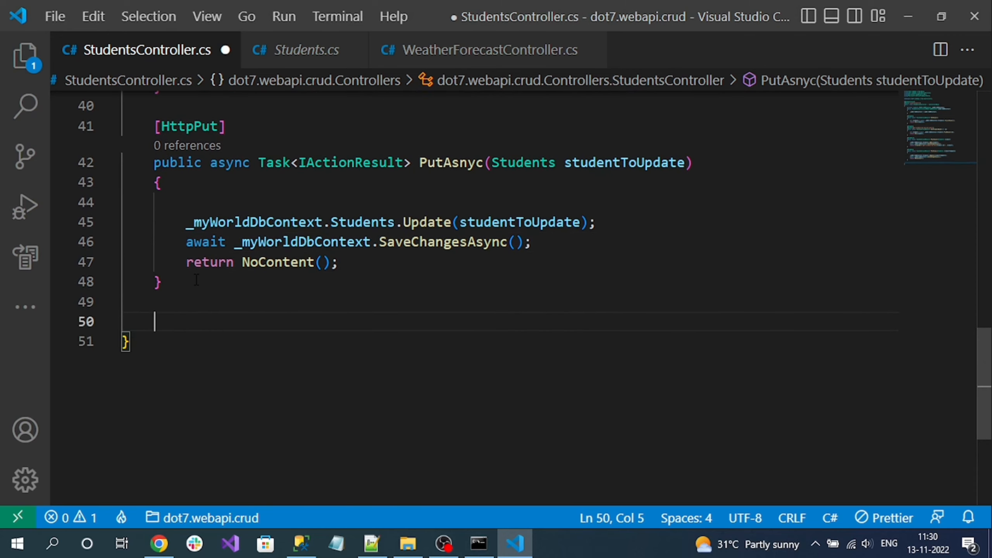
- Write an empty public async Task<IActionResult> DeleteAsync() method below PutAsync
type("public")
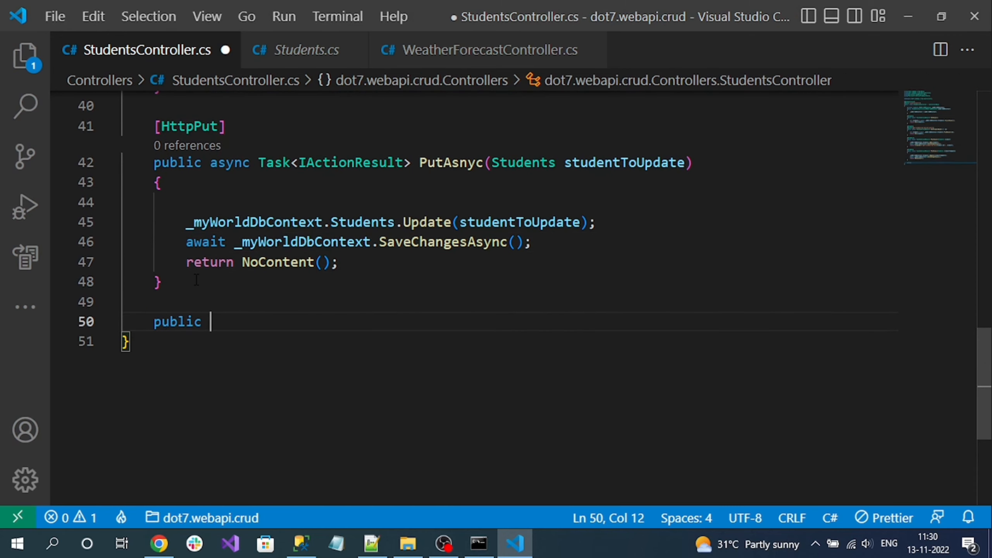
type("async Task<>")
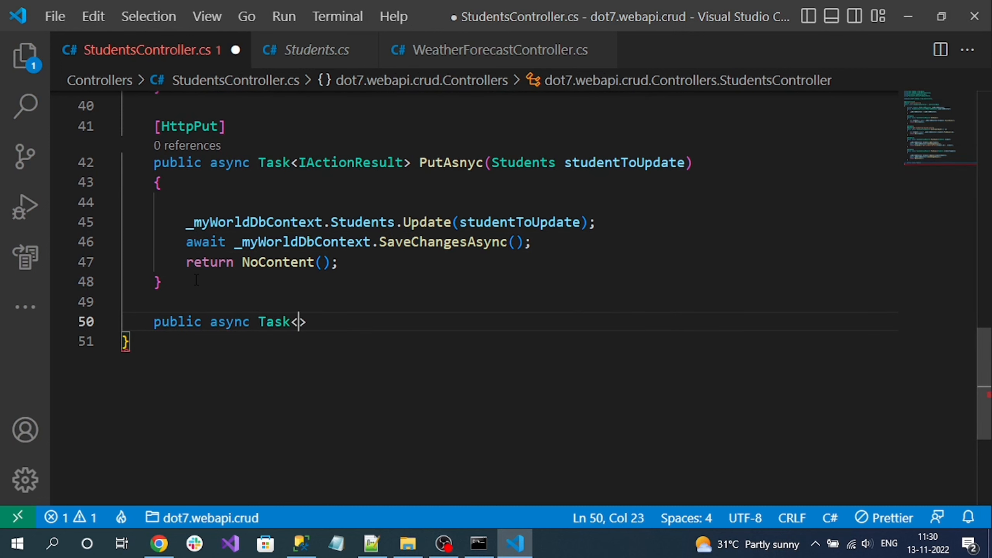
type("IActionResult")
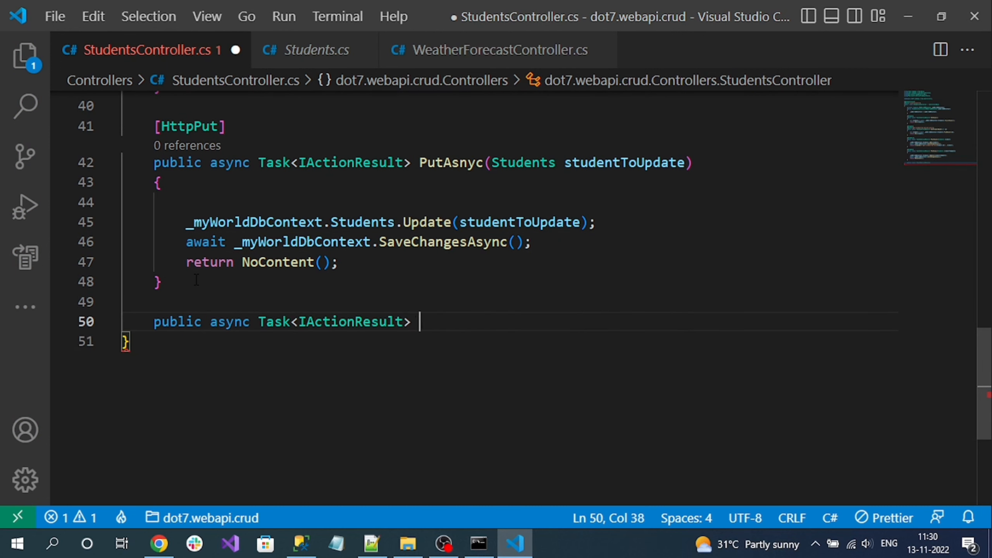
type("Delete")
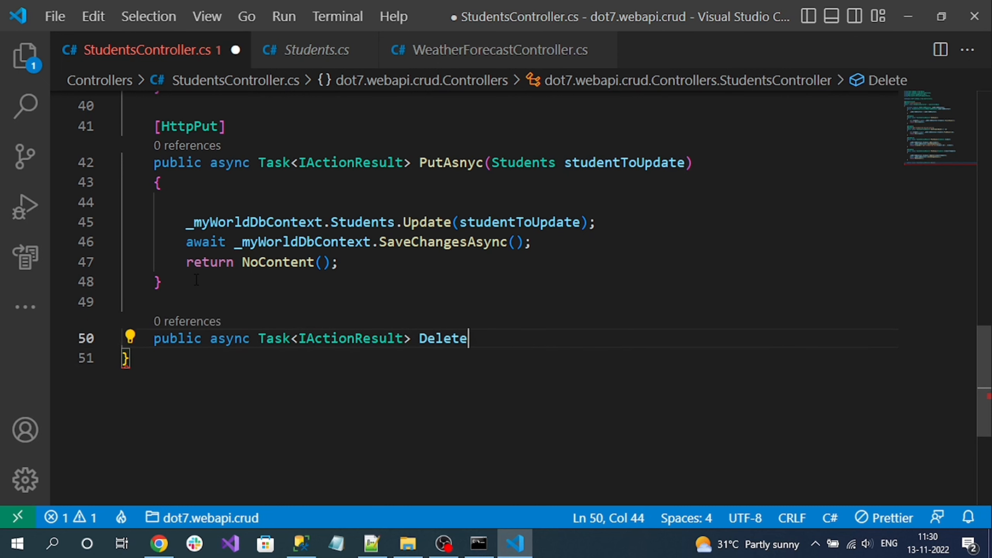
type("Async(){}")
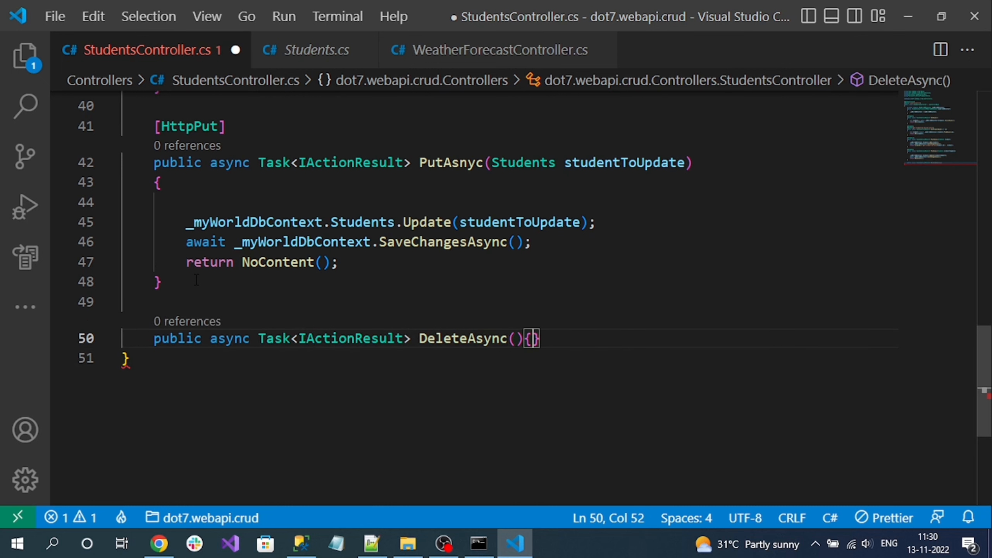
key("Enter")
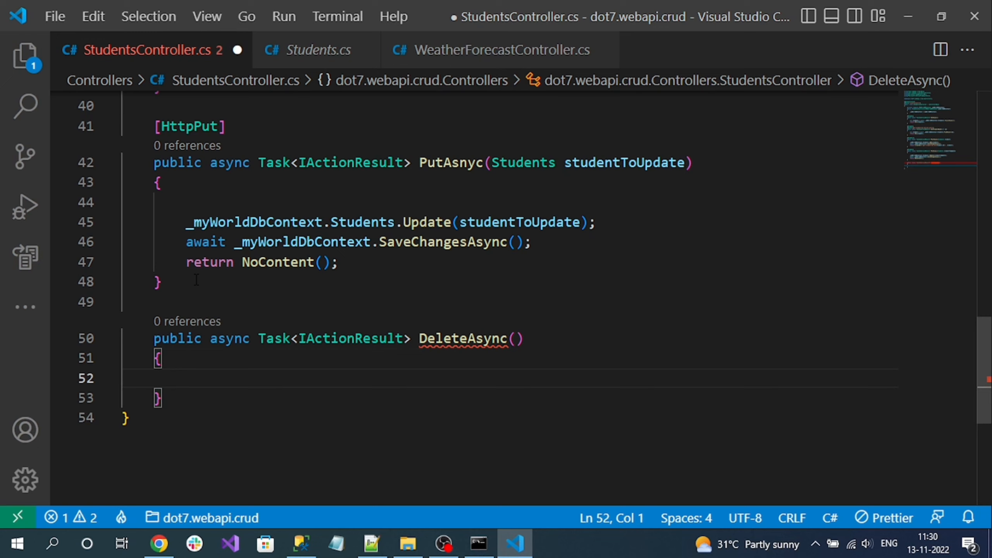
mouse_move(223, 328)
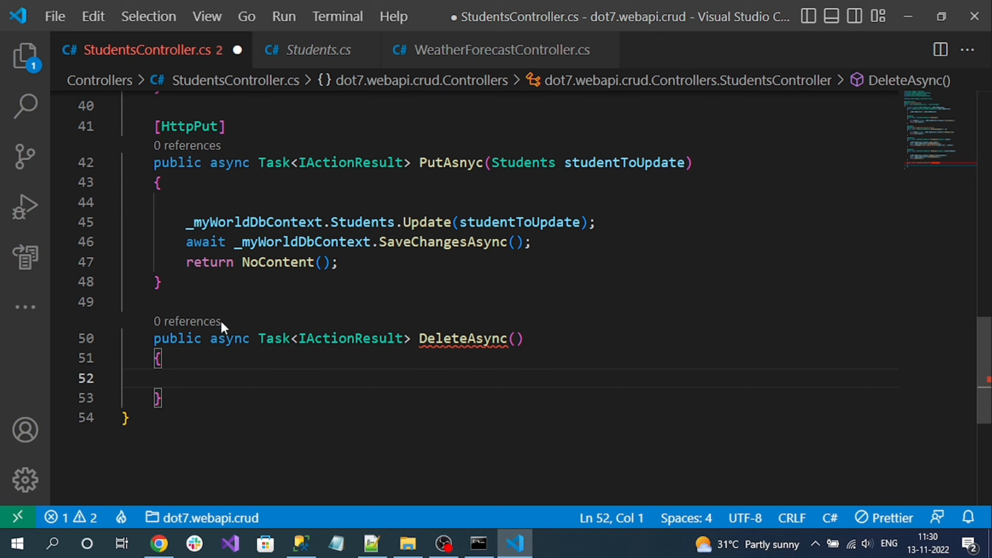
left_click(206, 302)
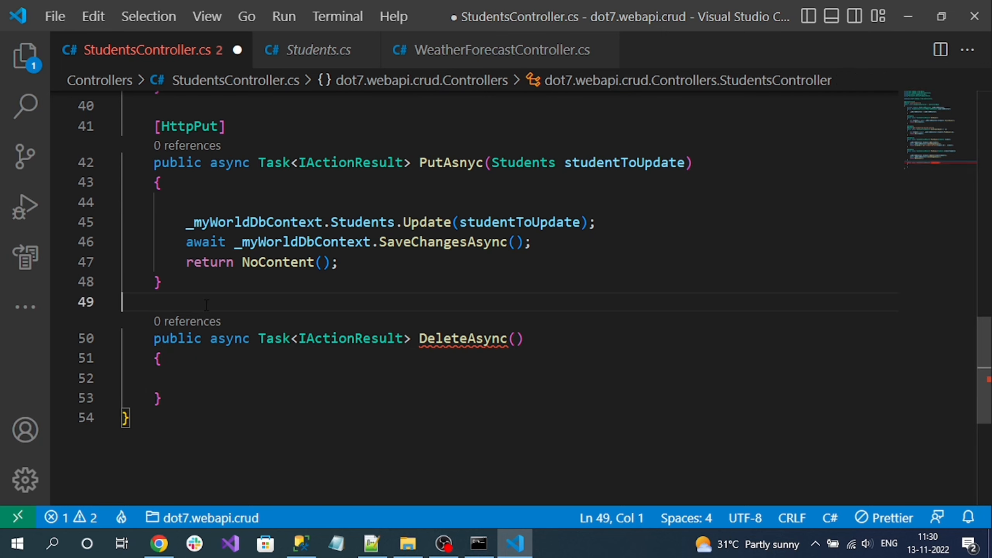
- Add a [Route("{id:int}")] attribute above DeleteAsync
key("Enter")
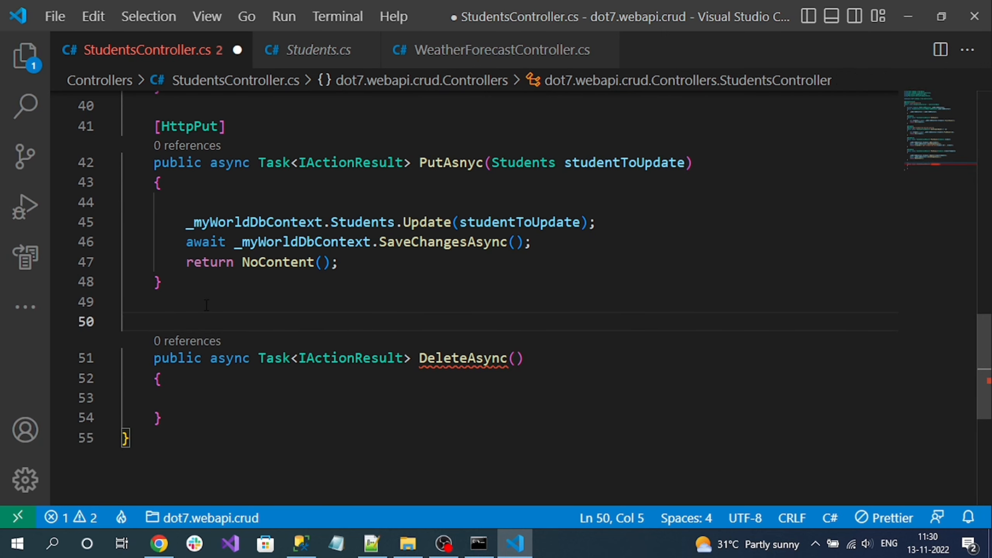
type("[Route()]")
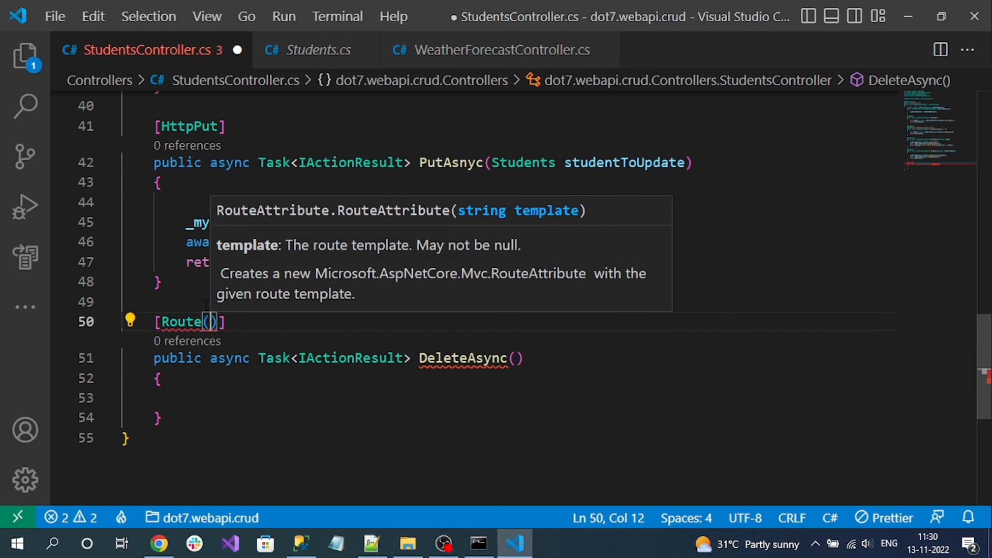
type("\"\"")
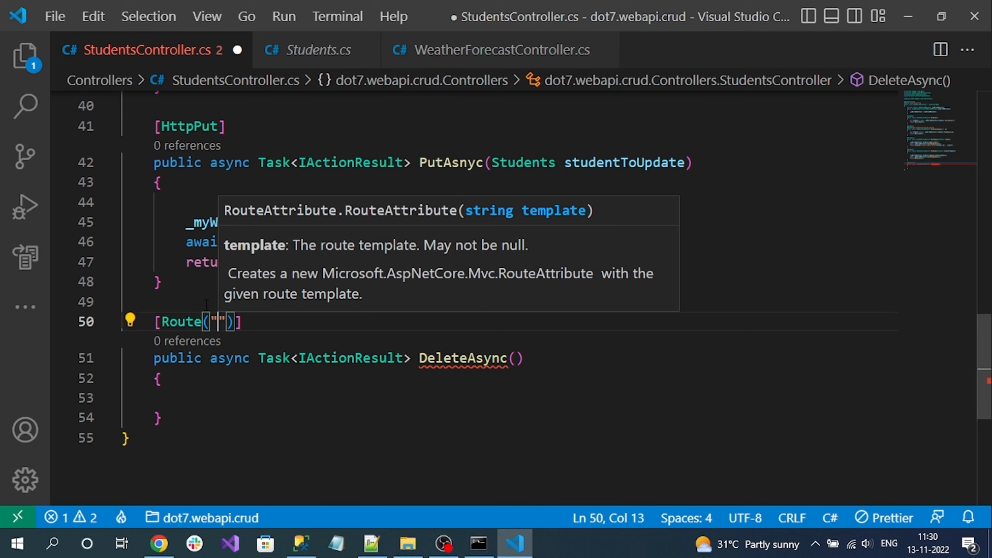
type("{")
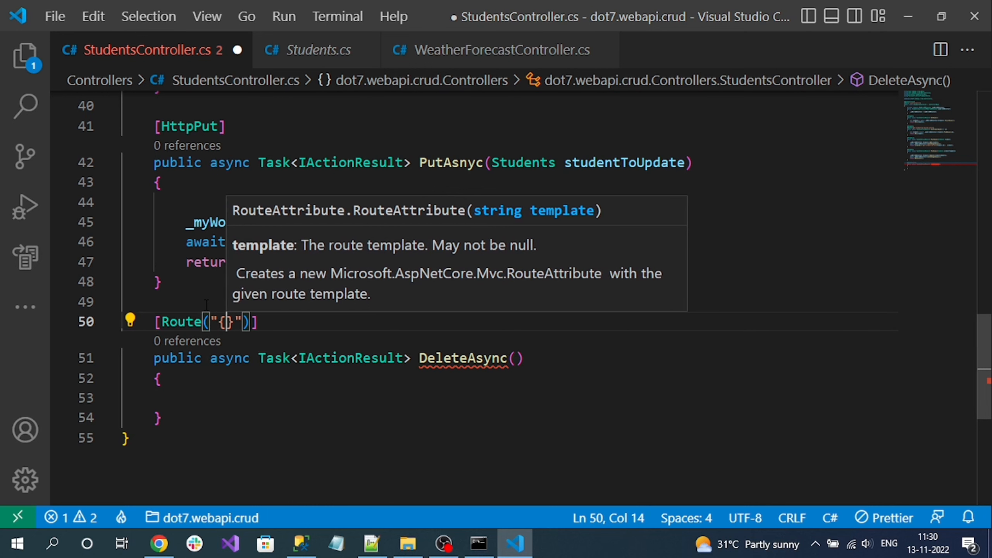
type("id")
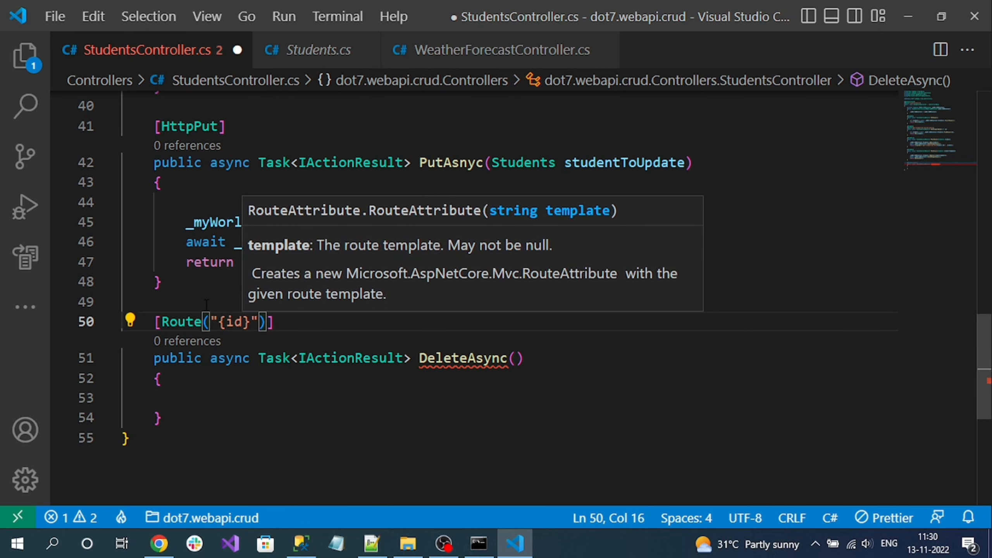
- Give DeleteAsync an int id parameter, add [HttpDelete], and save the controller
double_click(235, 321)
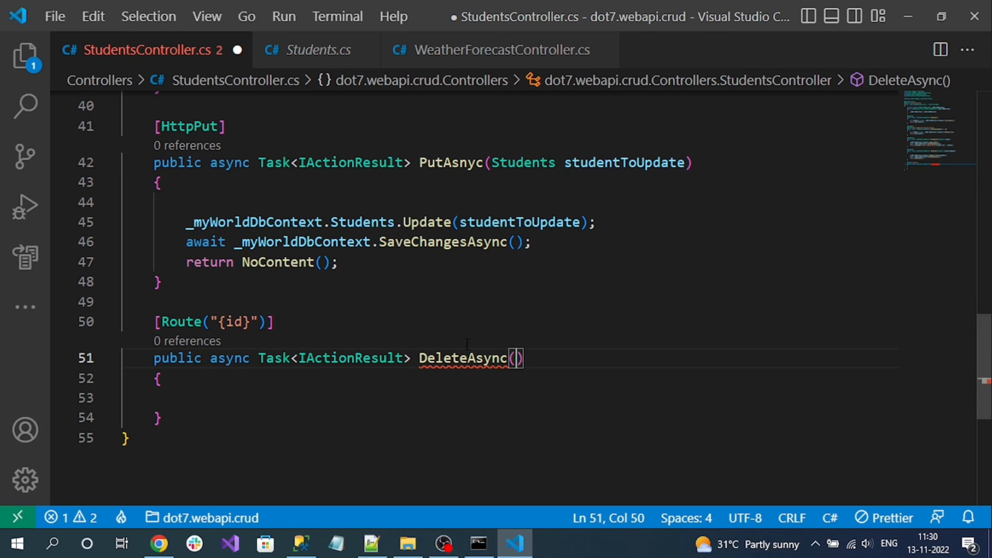
type("int")
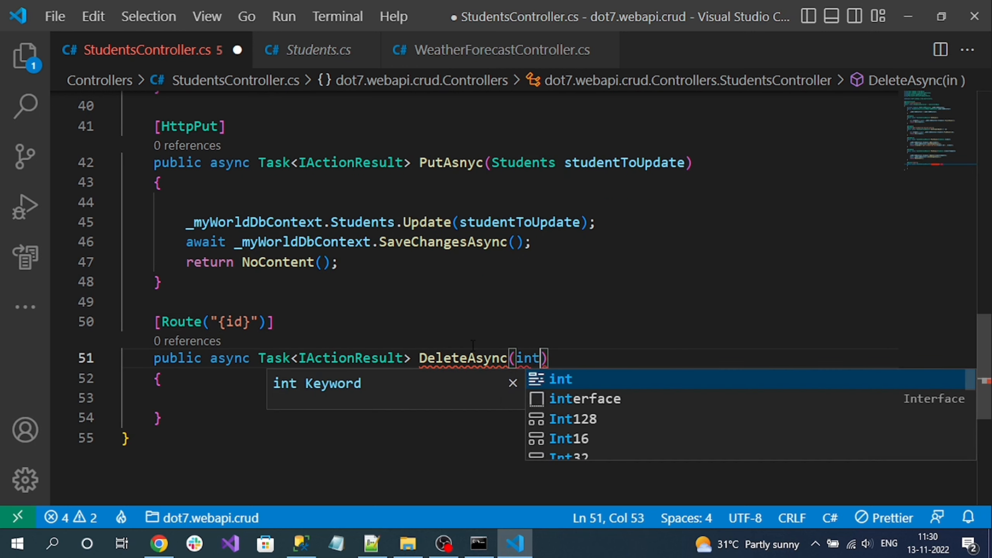
type("id")
left_click(216, 322)
type(":")
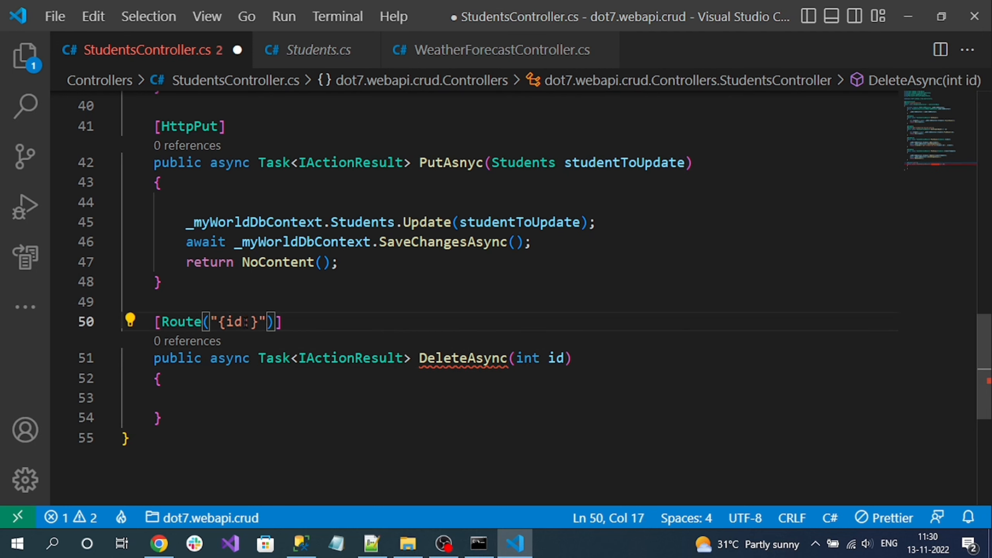
type("int")
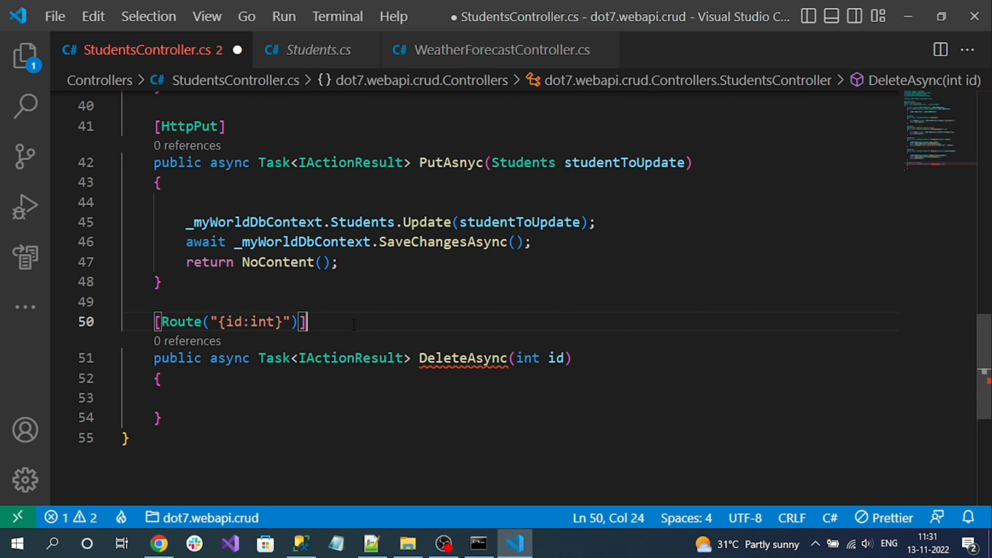
type("[Ht")
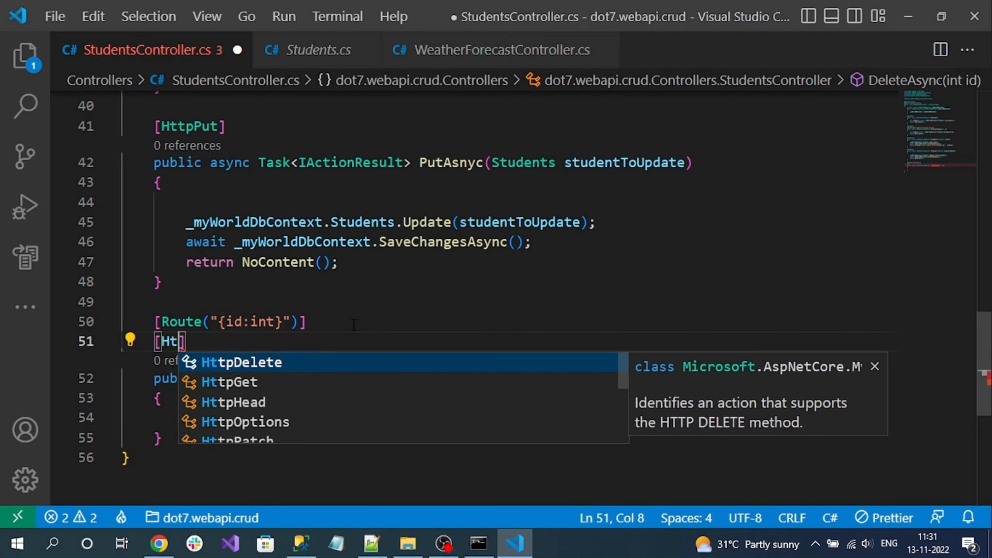
key("Tab")
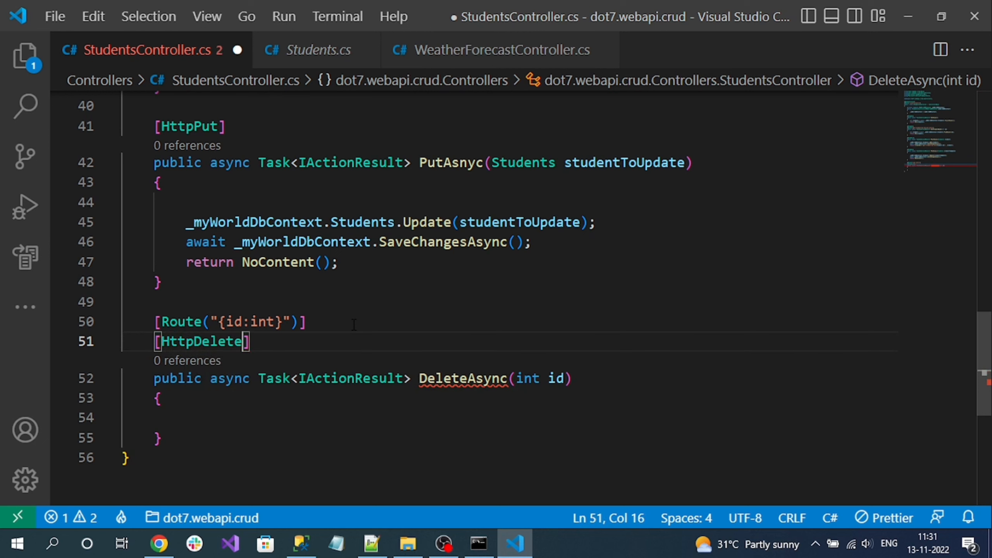
key("ctrl+s")
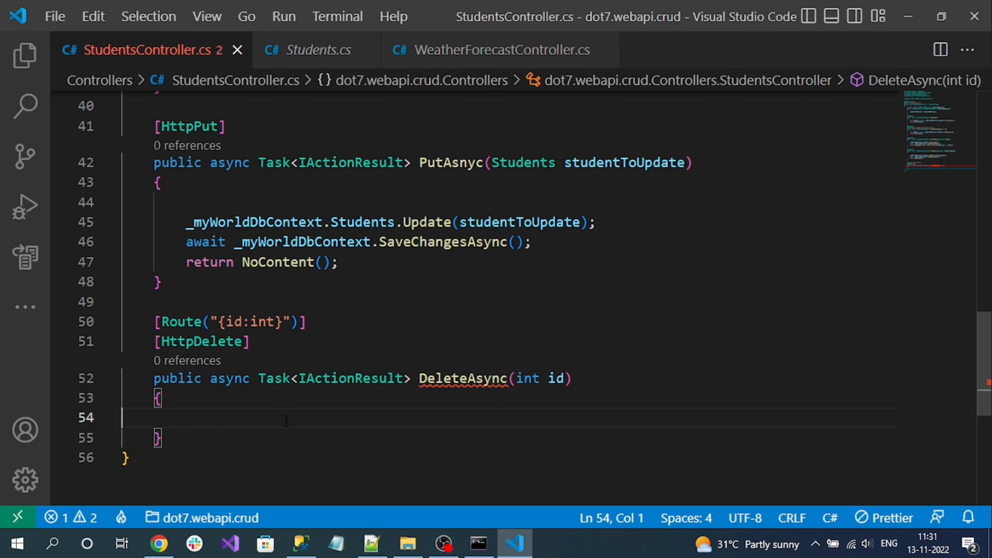
- Look up the student into studentToDelete with await FindAsync(id) in DeleteAsync
type("var stu")
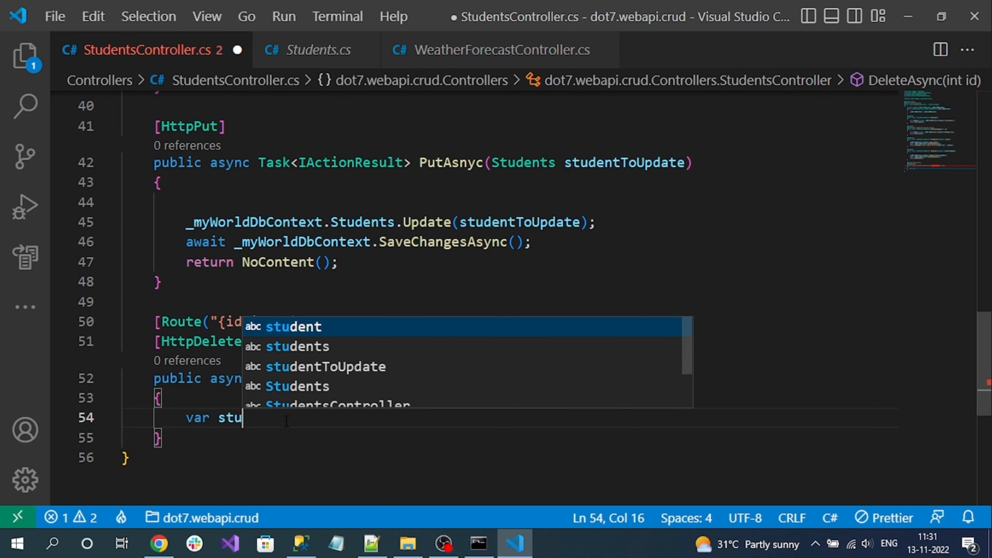
type("dentTo")
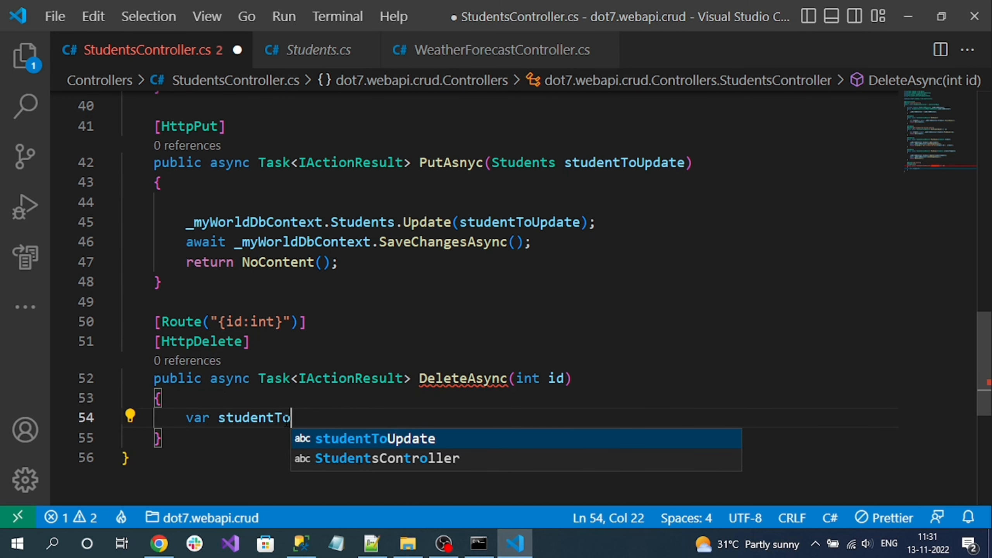
type("Delete =")
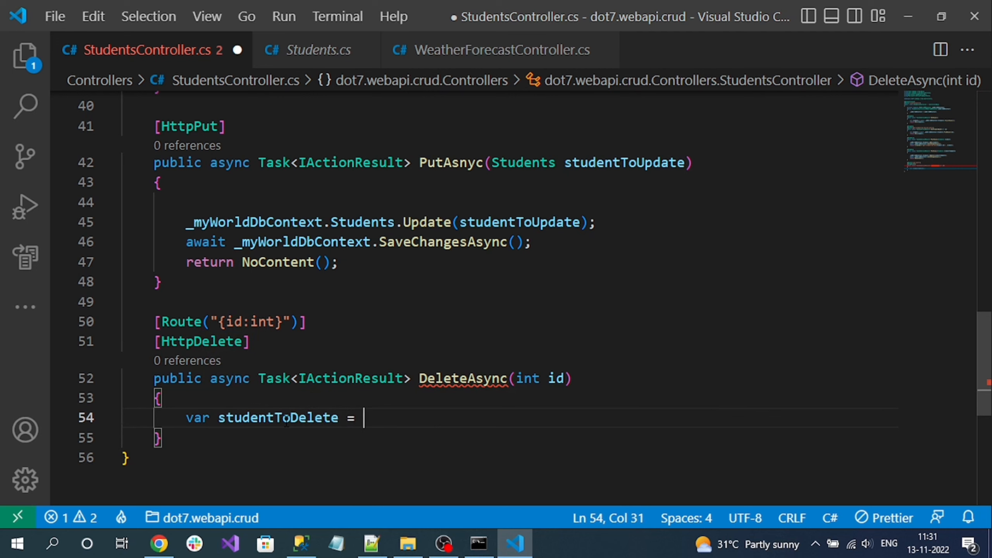
type("await")
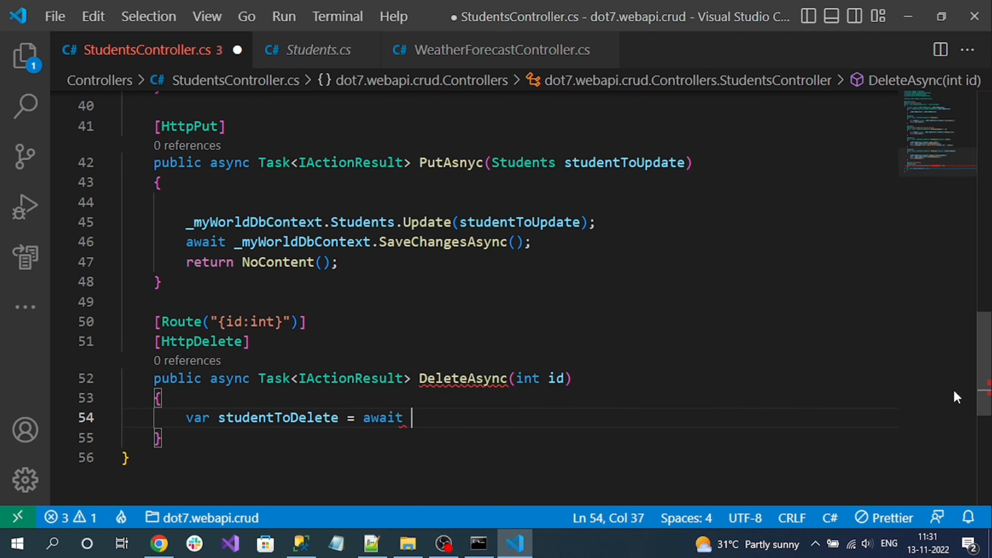
type("_m")
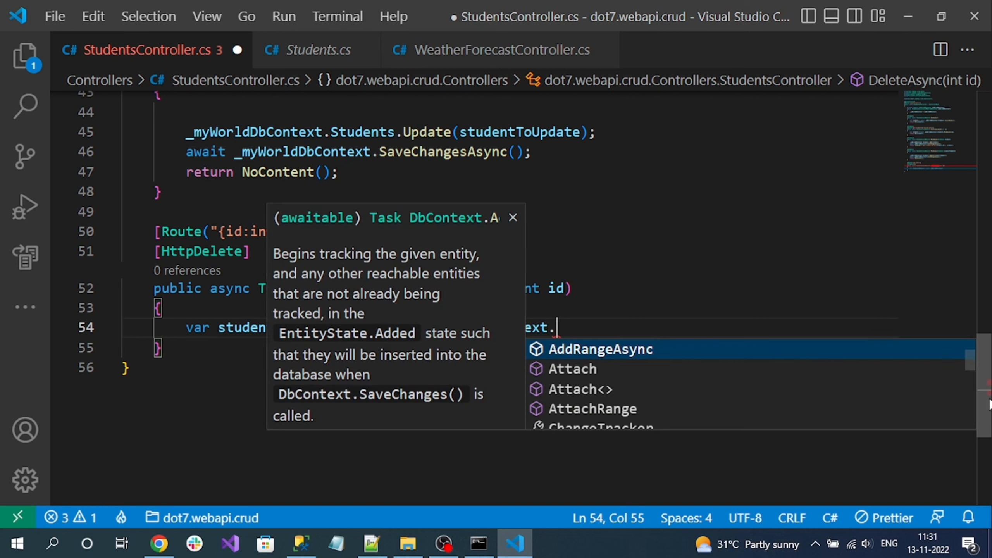
type("f")
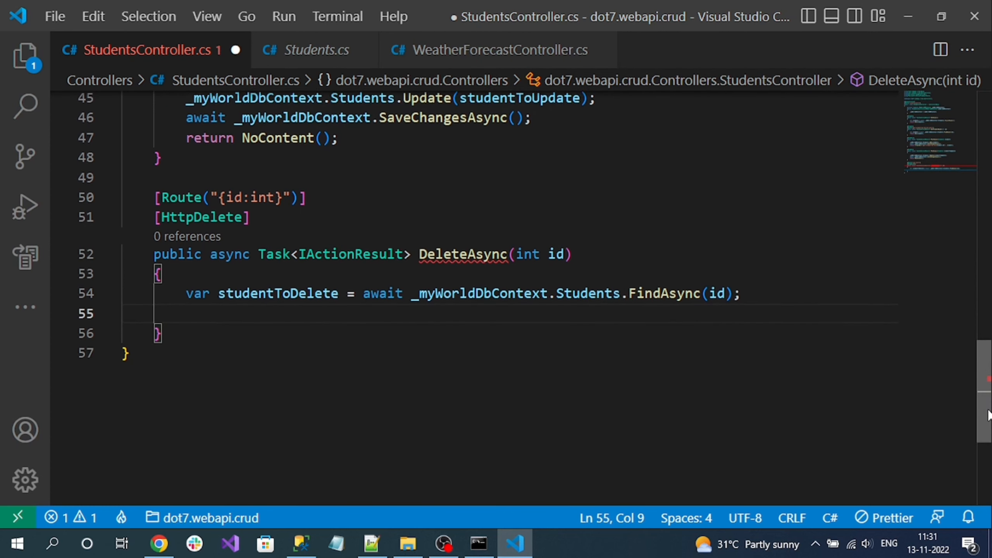
- Add an if (studentToDelete == null) check that returns NotFound()
type("i")
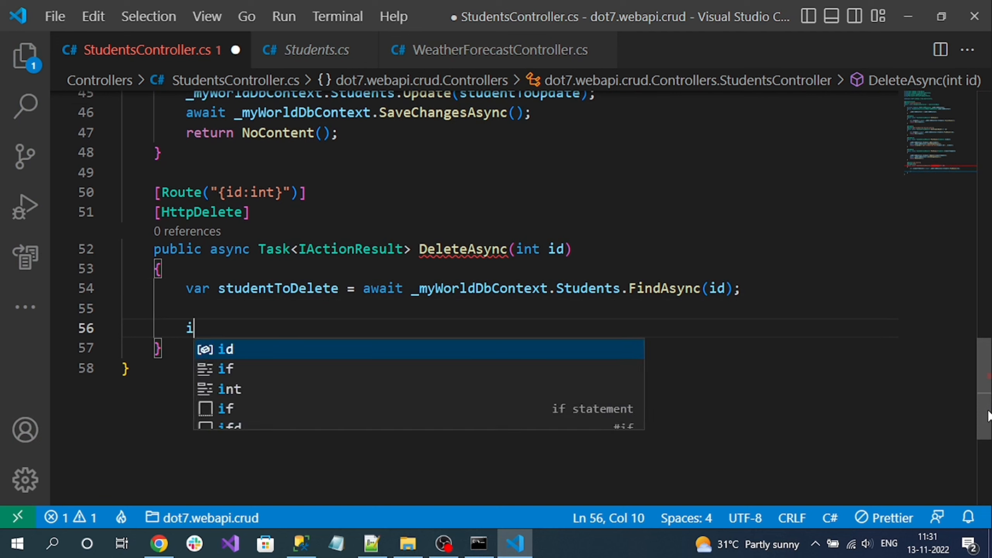
type("f(studentToDelete)")
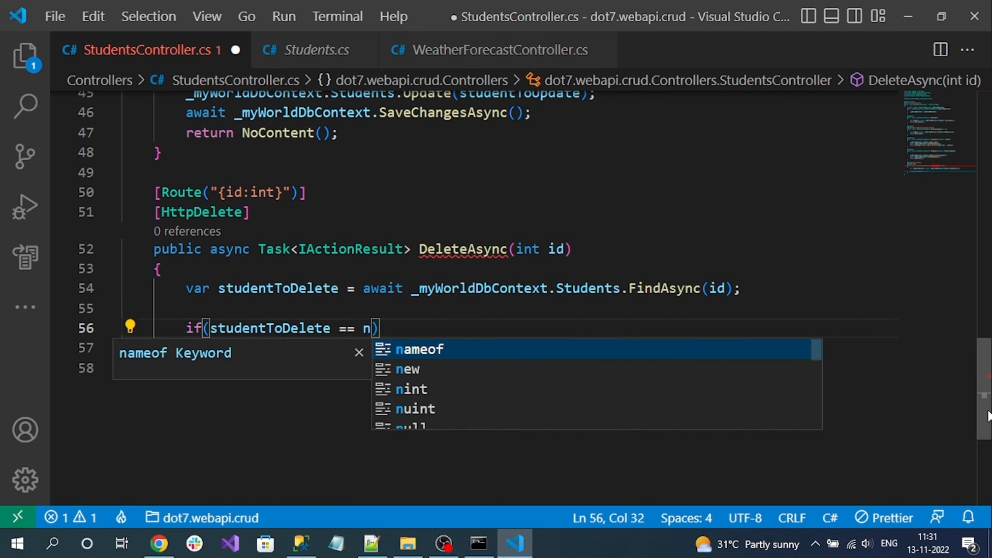
type("ull")
left_click(507, 349)
type("{")
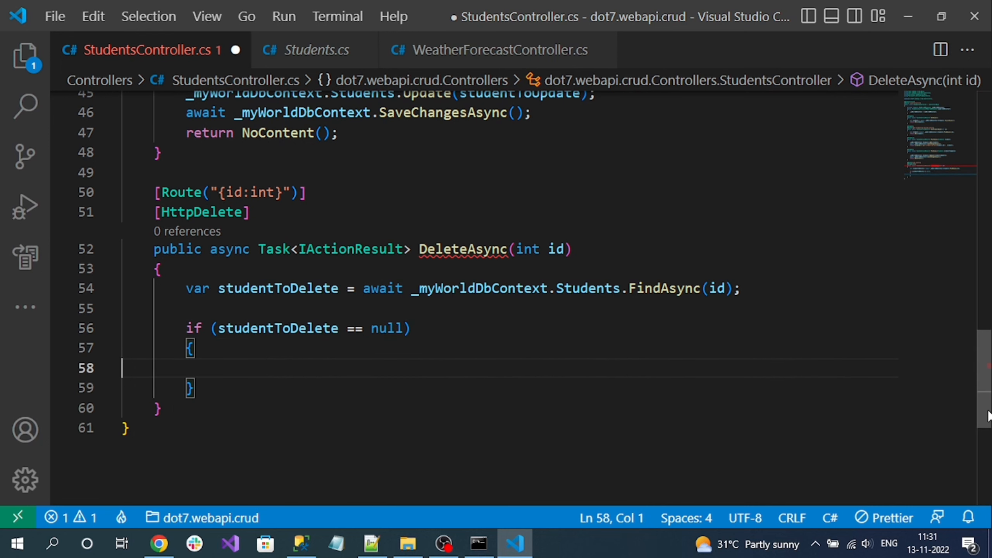
type("return")
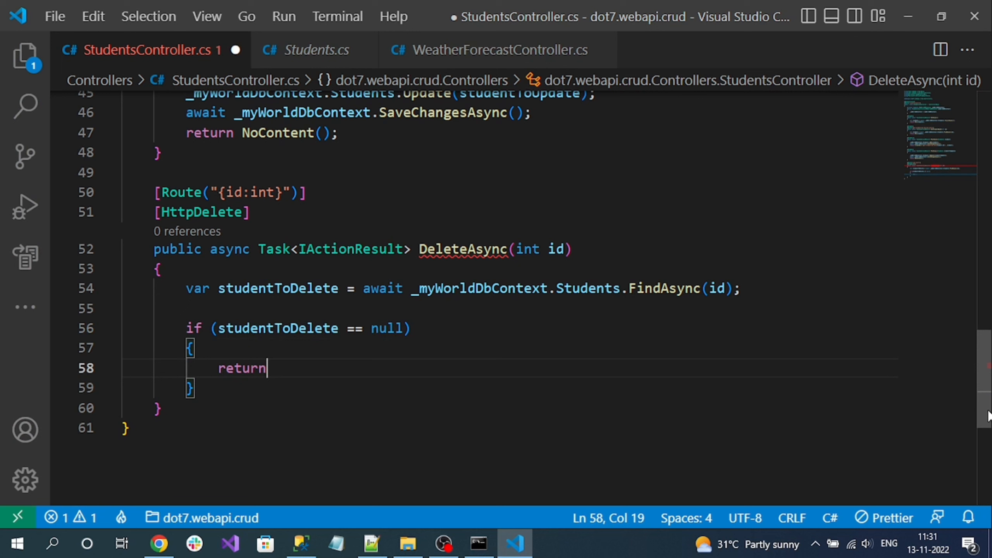
type("NoF")
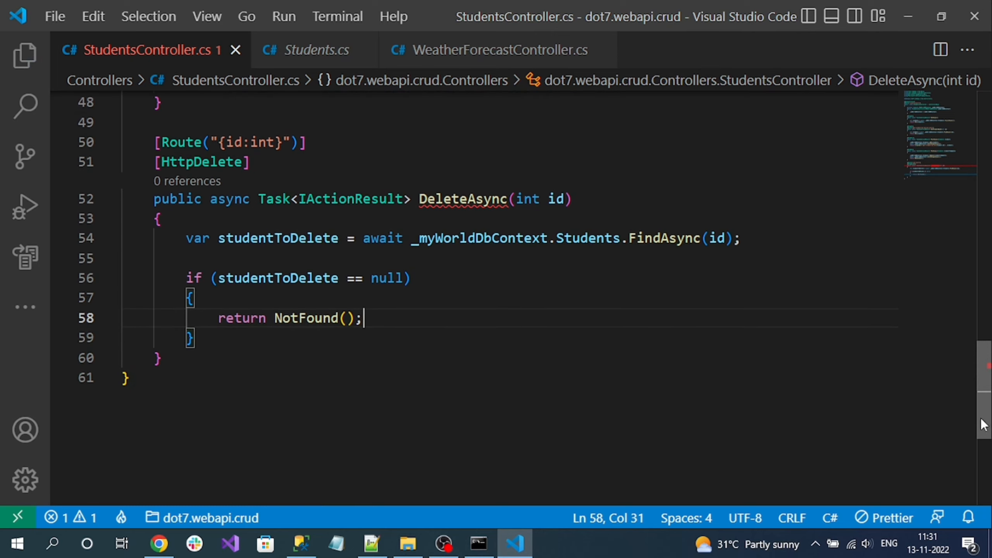
key("enter")
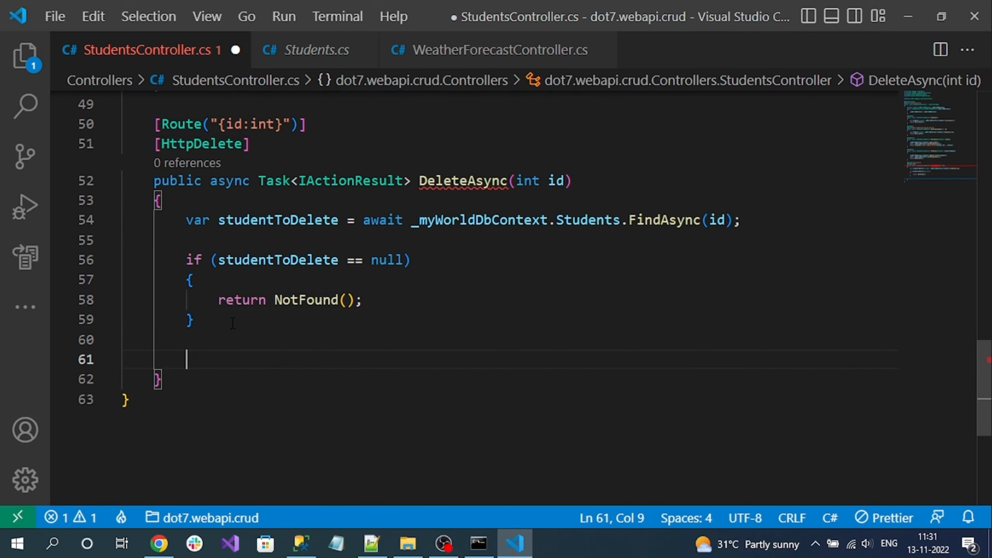
- Add a Students.Remove(studentToDelete); statement to DeleteAsync
type("_")
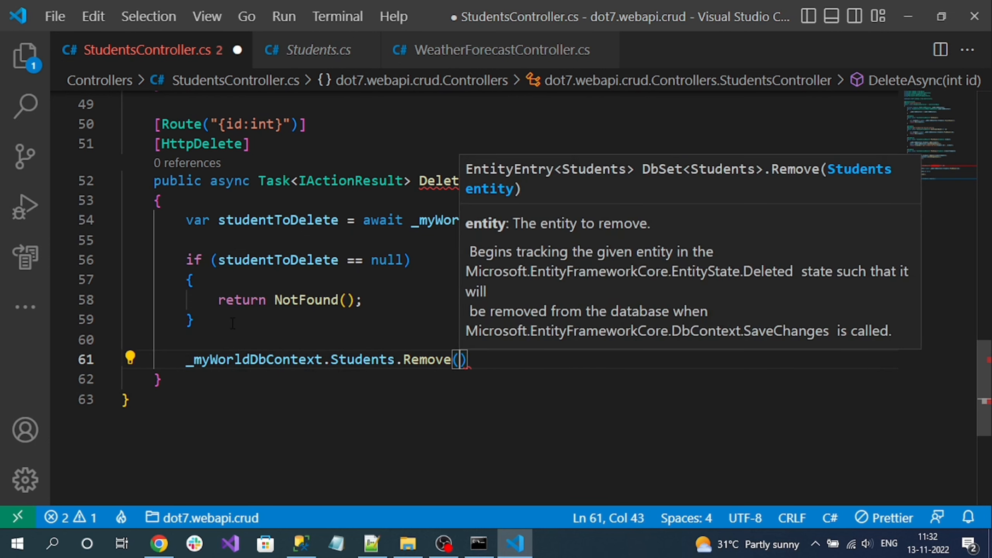
type("studentToDelete")
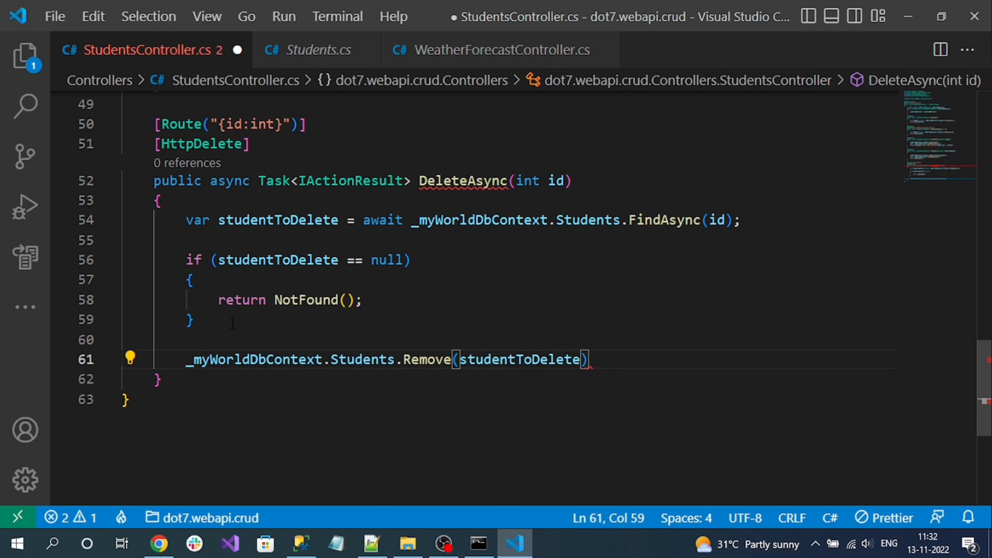
type(";")
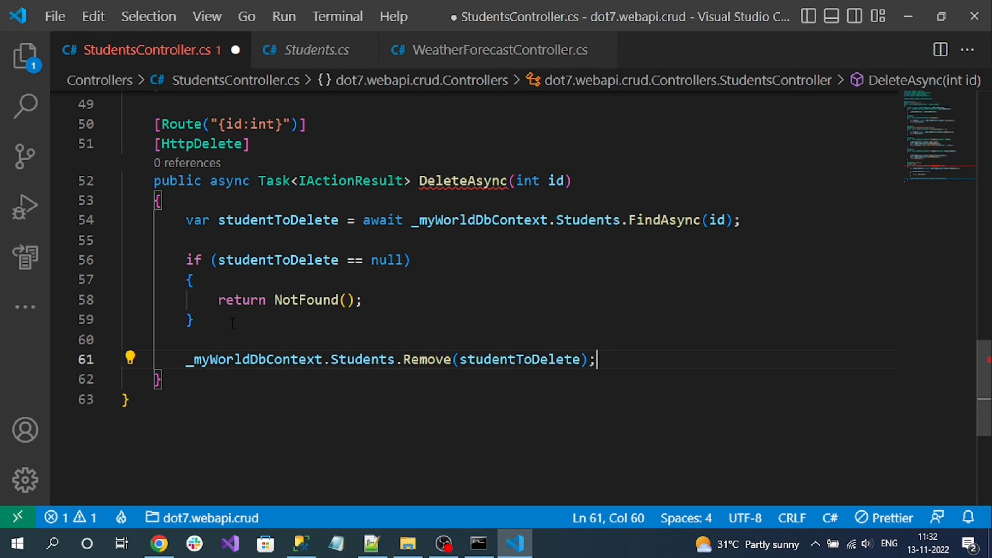
key("Enter")
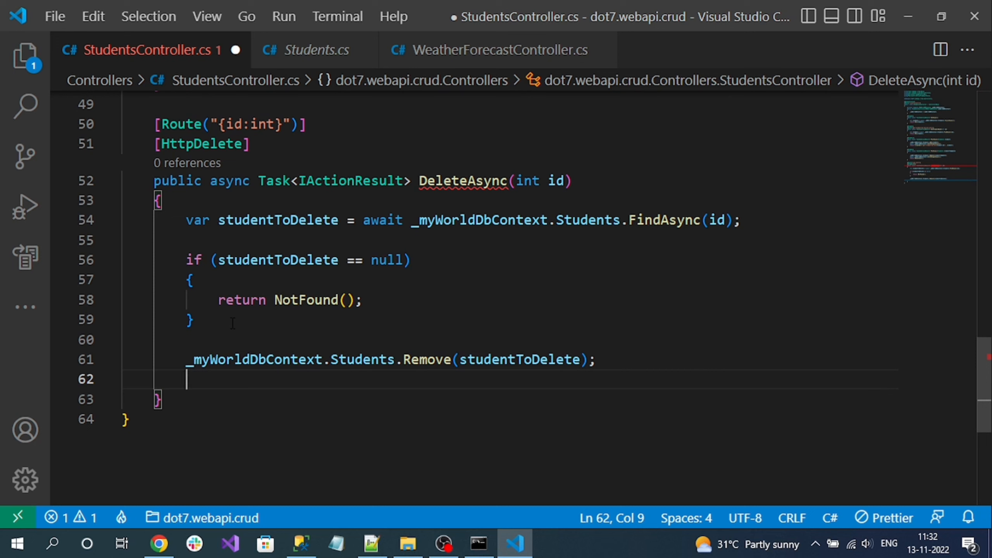
- Add await _myWorldDbContext.SaveChangesAsync() and return NoContent(), then save the file
type("await _")
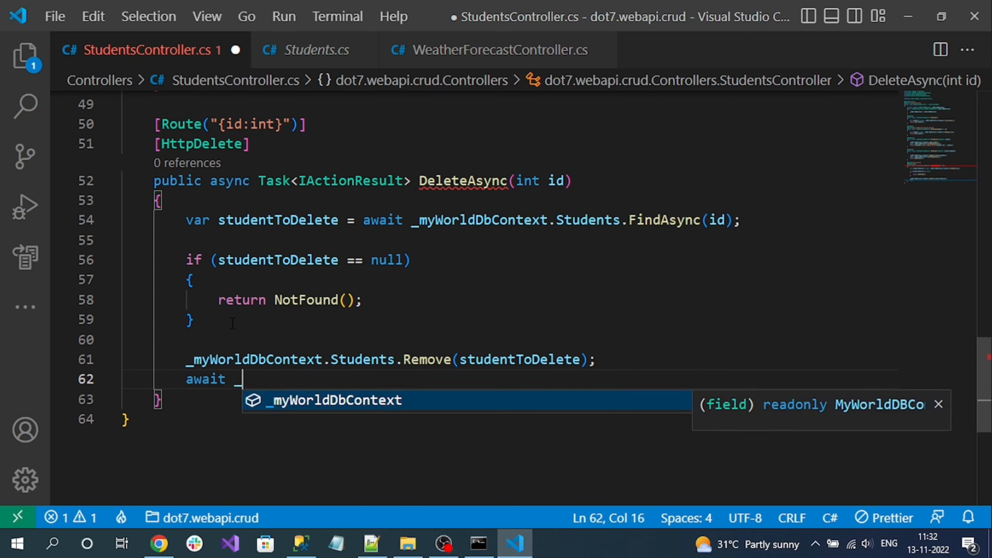
type("_myWorldDbContext.SaveChanges")
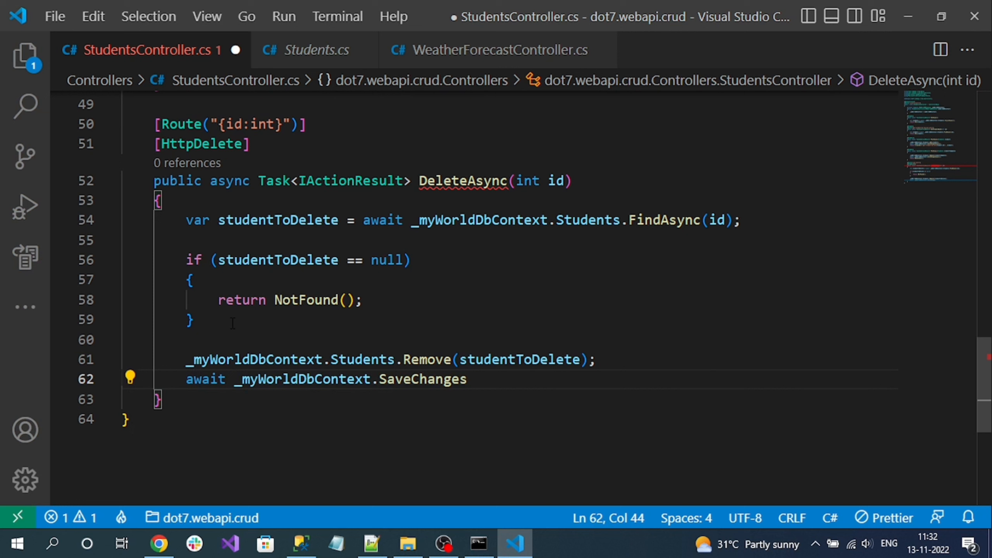
type("Async()")
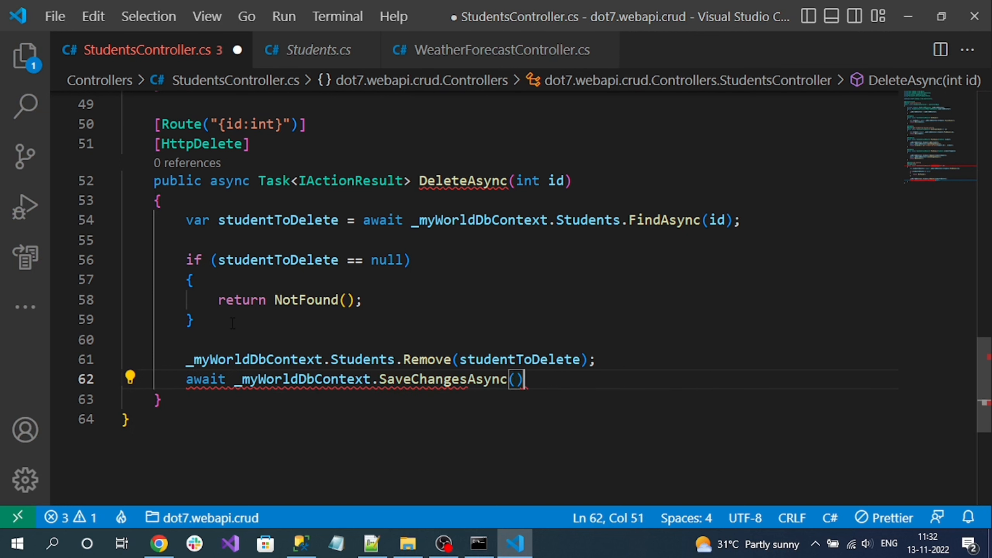
type("return")
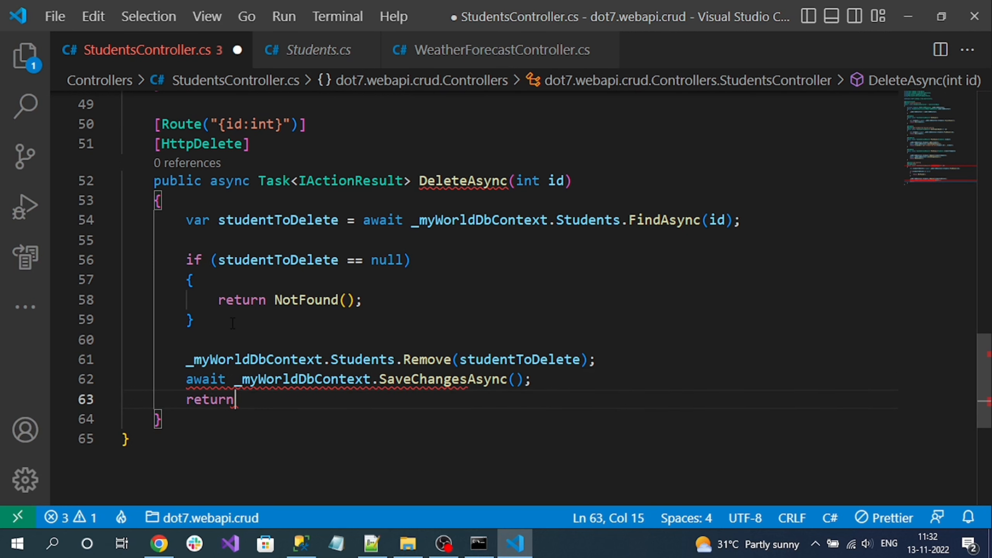
type("NoContent()")
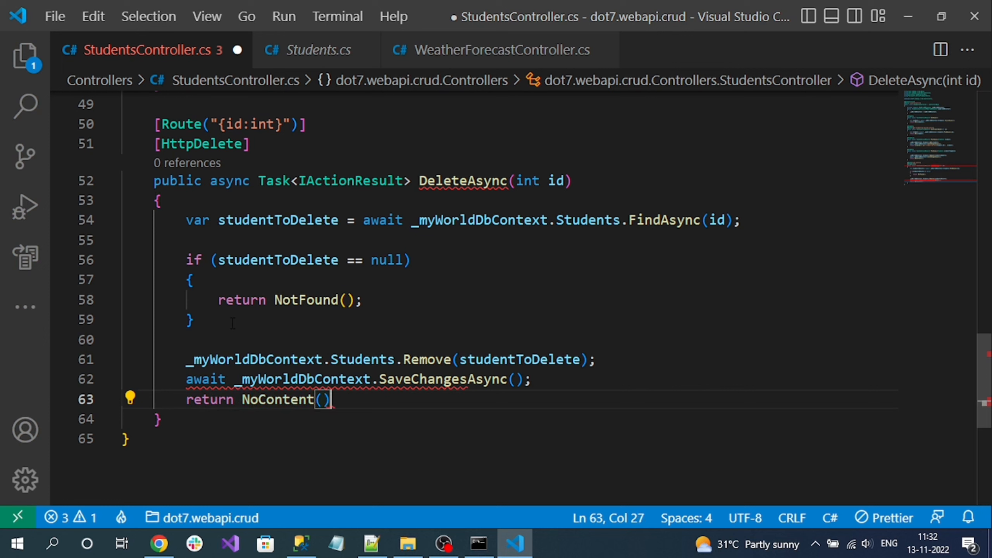
type(";")
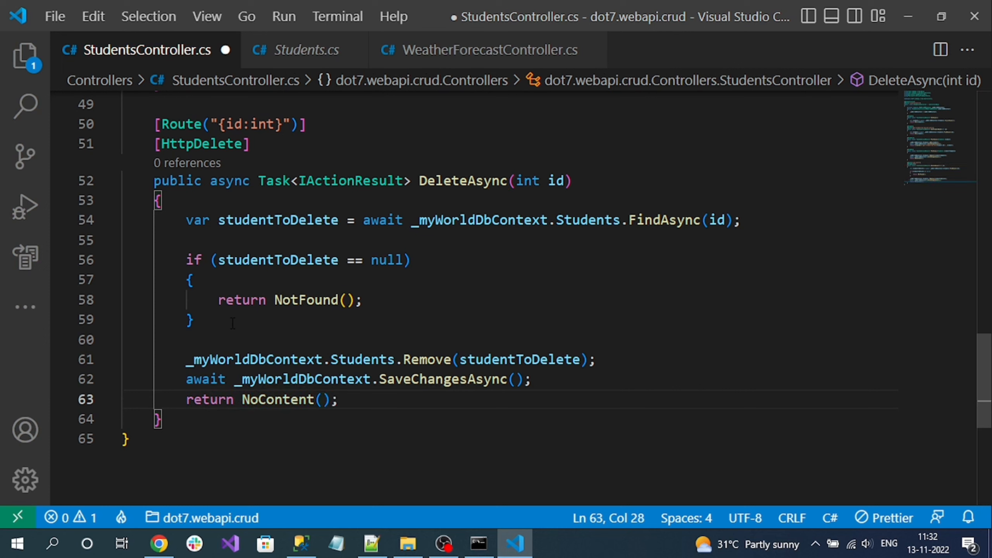
key("ctrl+s")
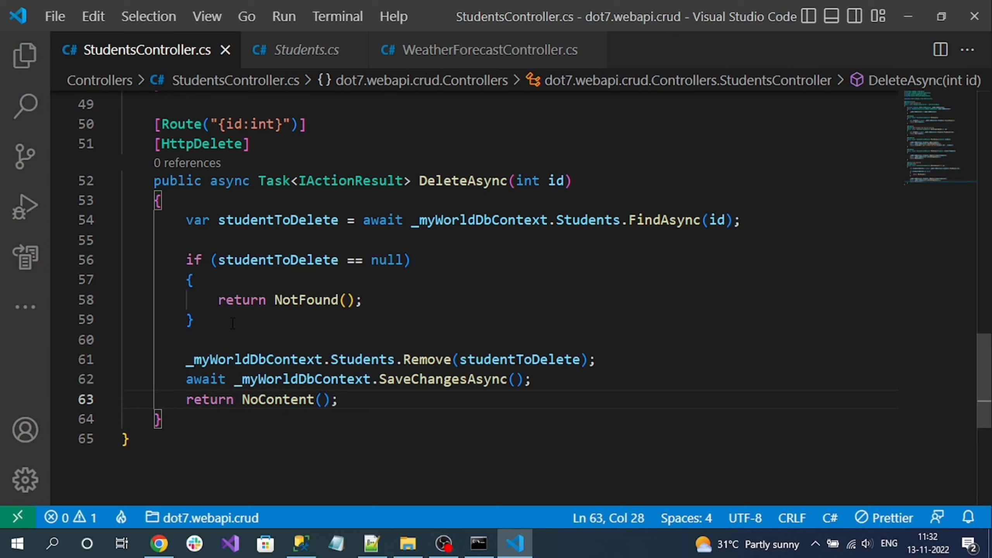
left_click(159, 544)
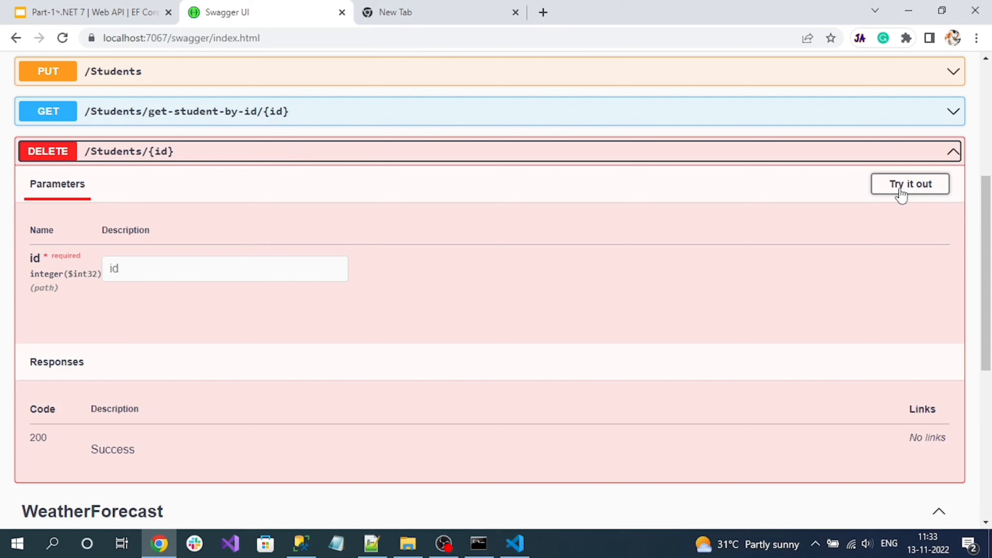
- Enable Try it out on DELETE /Students/{id} and enter id 100
left_click(910, 184)
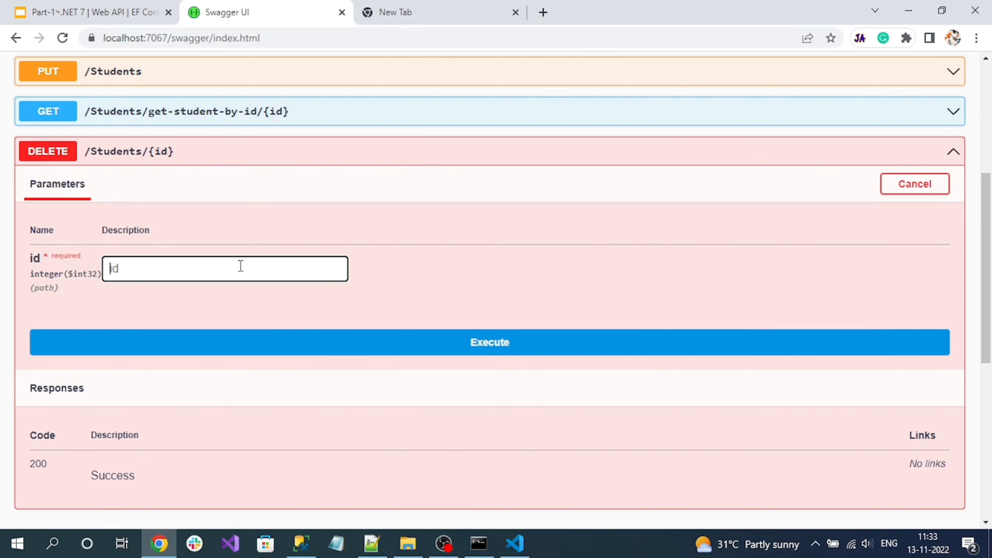
type("100")
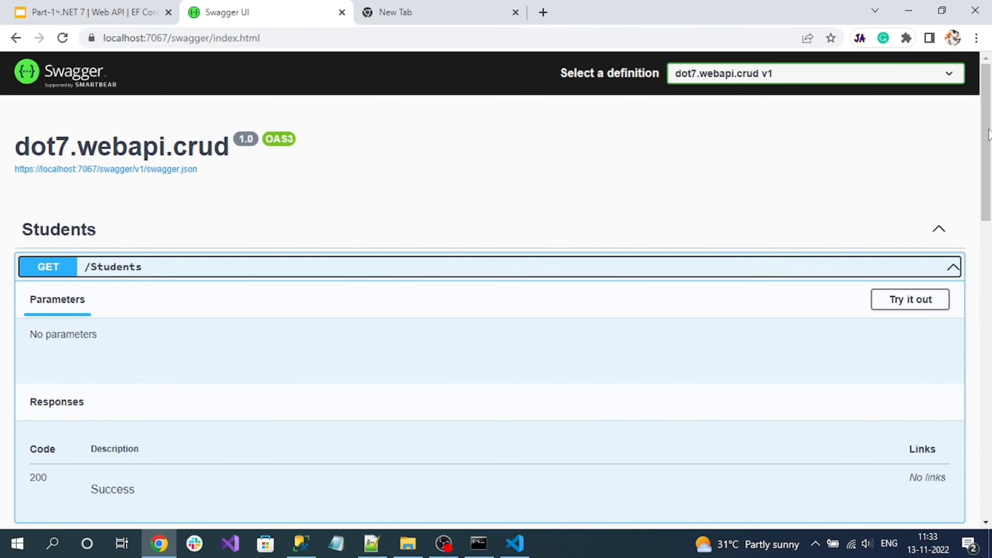
- Execute GET /Students and scroll to the response listing students 1 and 1002
left_click(909, 299)
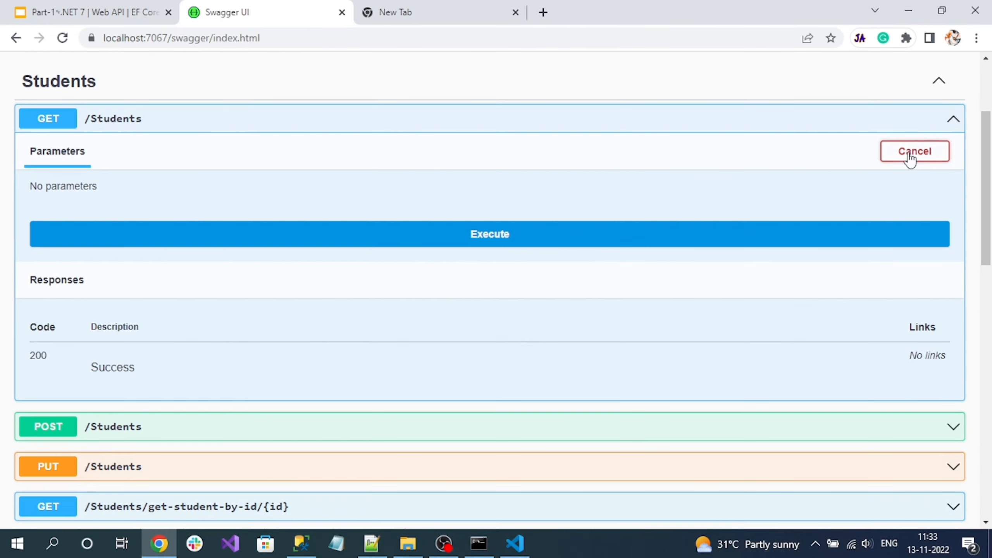
left_click(489, 233)
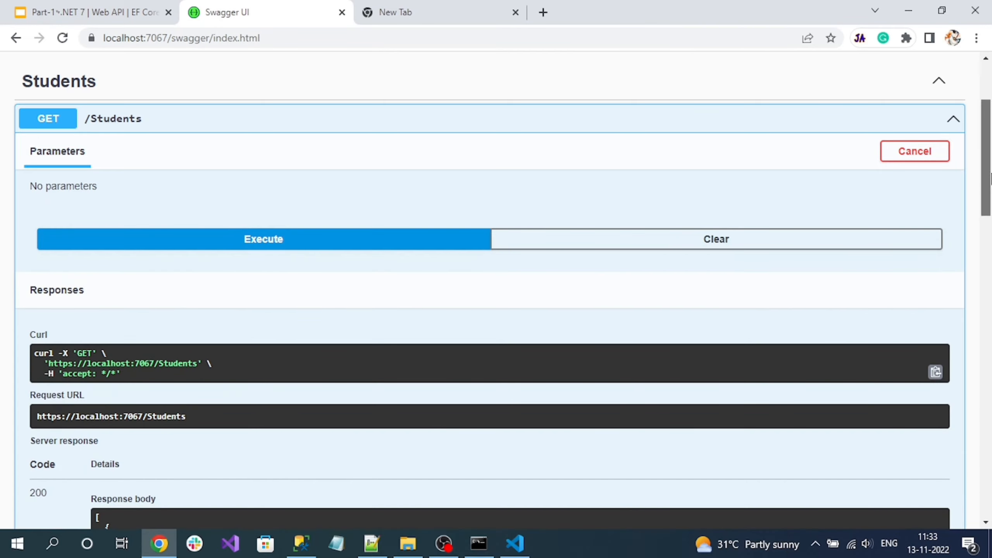
scroll("down", 3)
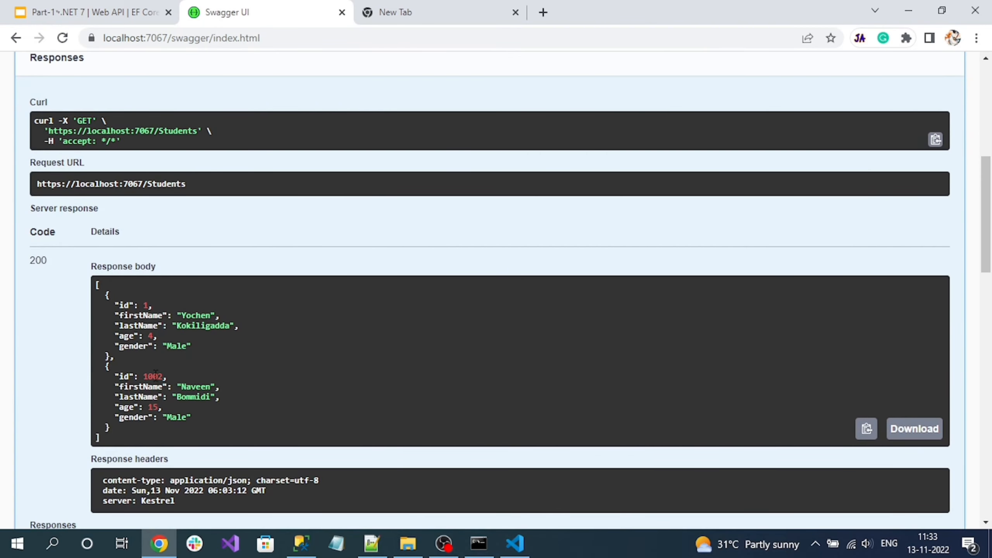
scroll("down", 3)
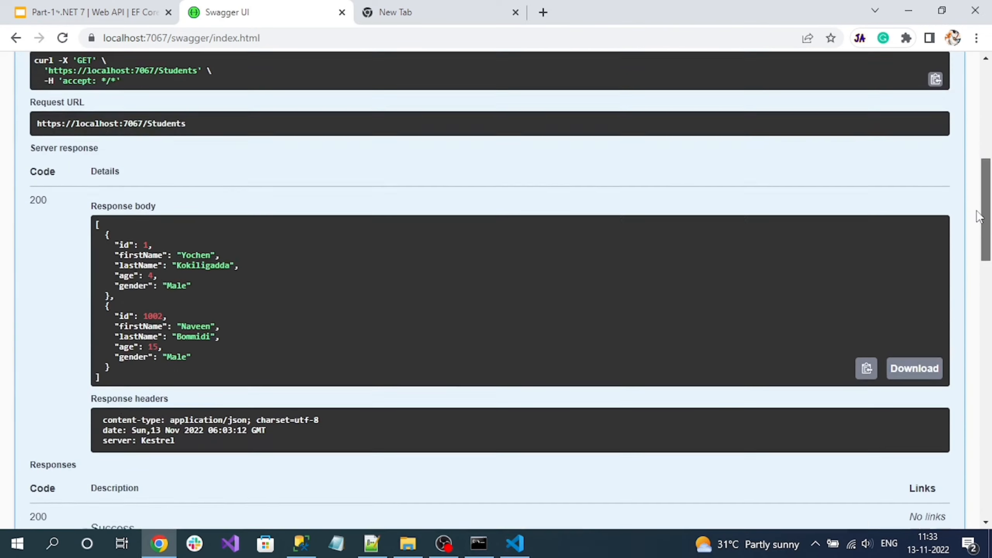
scroll("down", 3)
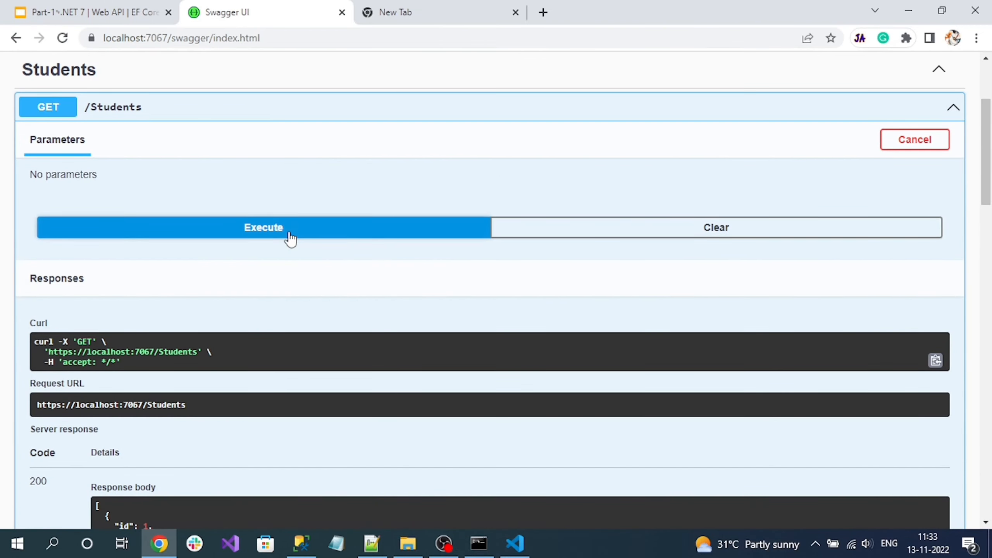
- Scroll to the rerun GET /Students response, which shows only student 1
scroll("down", 3)
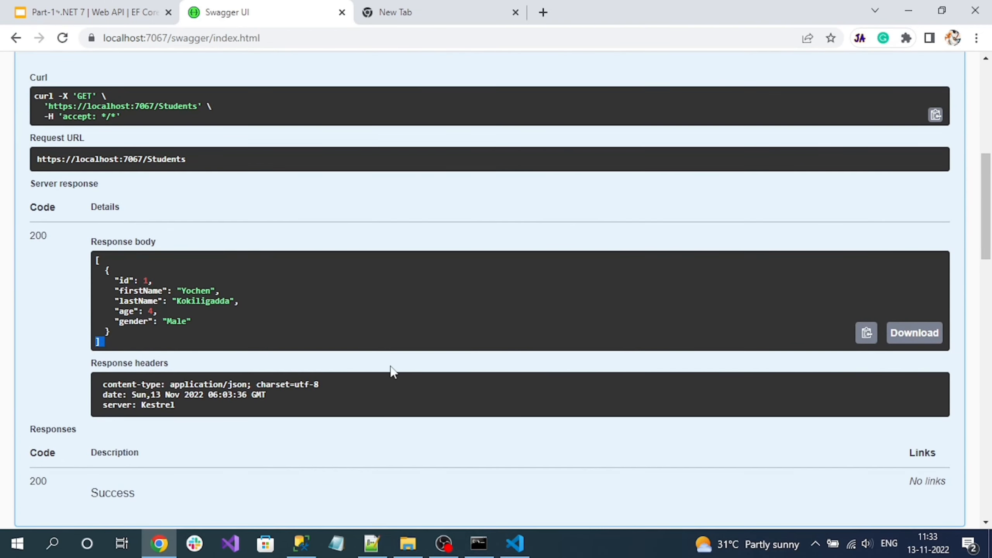